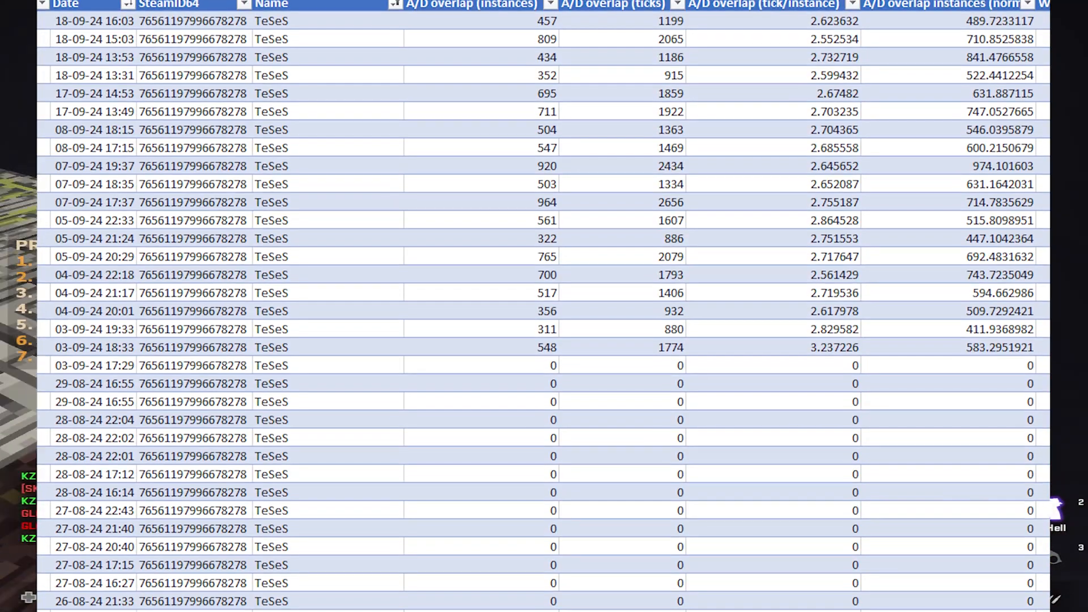
Step: Browse the SkinClub upgrader page and reach the Top Up Balance dialog
{"action": "scroll", "scroll_direction": "down", "scroll_amount": 3}
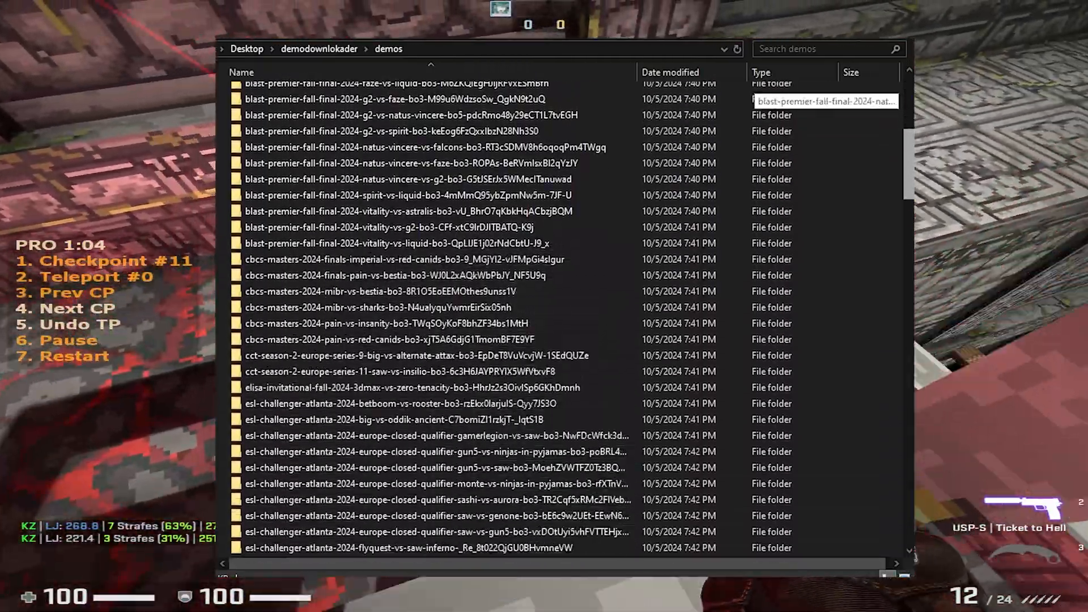
{"action": "scroll", "scroll_direction": "down", "scroll_amount": 3}
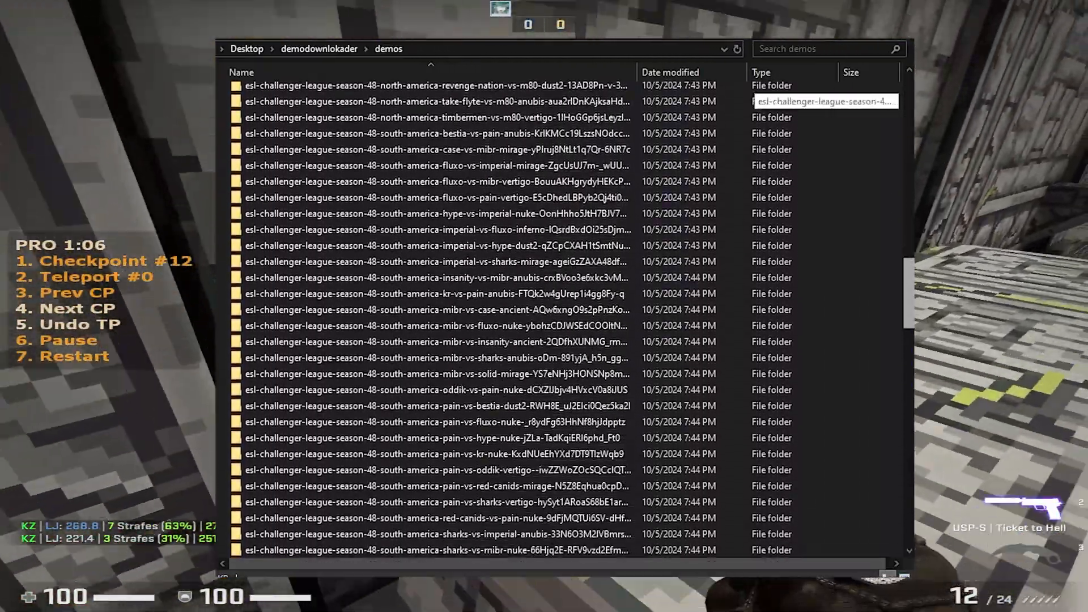
{"action": "scroll", "scroll_direction": "down", "scroll_amount": 3}
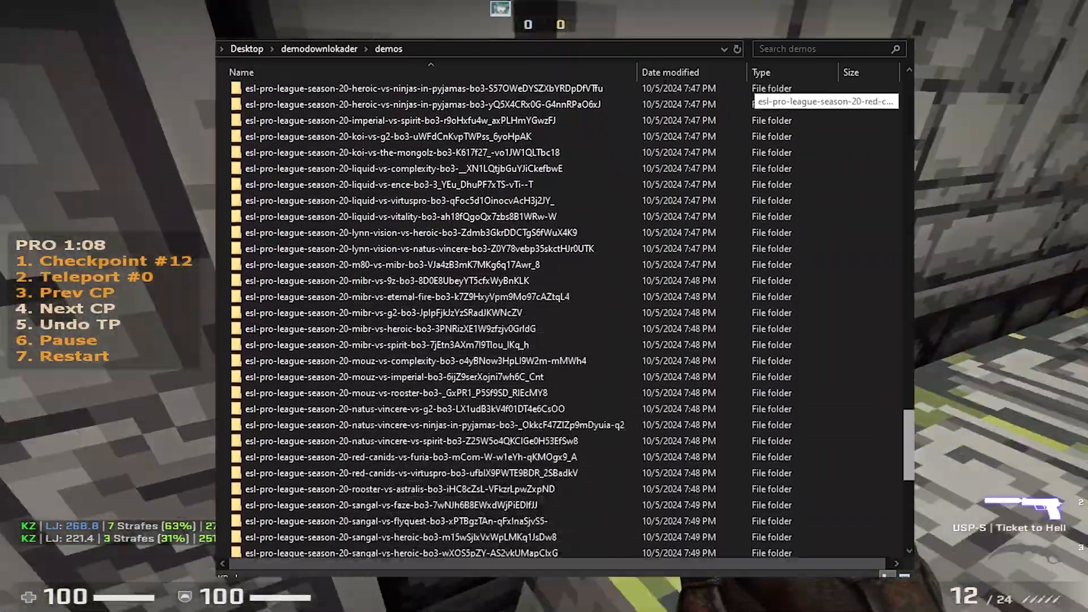
{"action": "scroll", "scroll_direction": "down", "scroll_amount": 3}
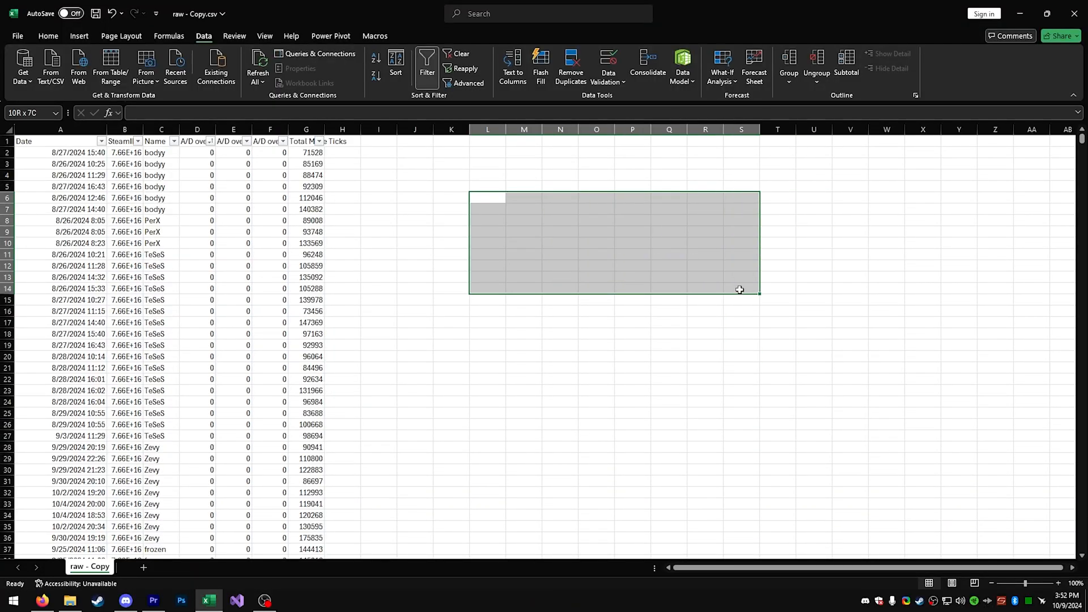
{"action": "left_click", "coordinate": [849, 299]}
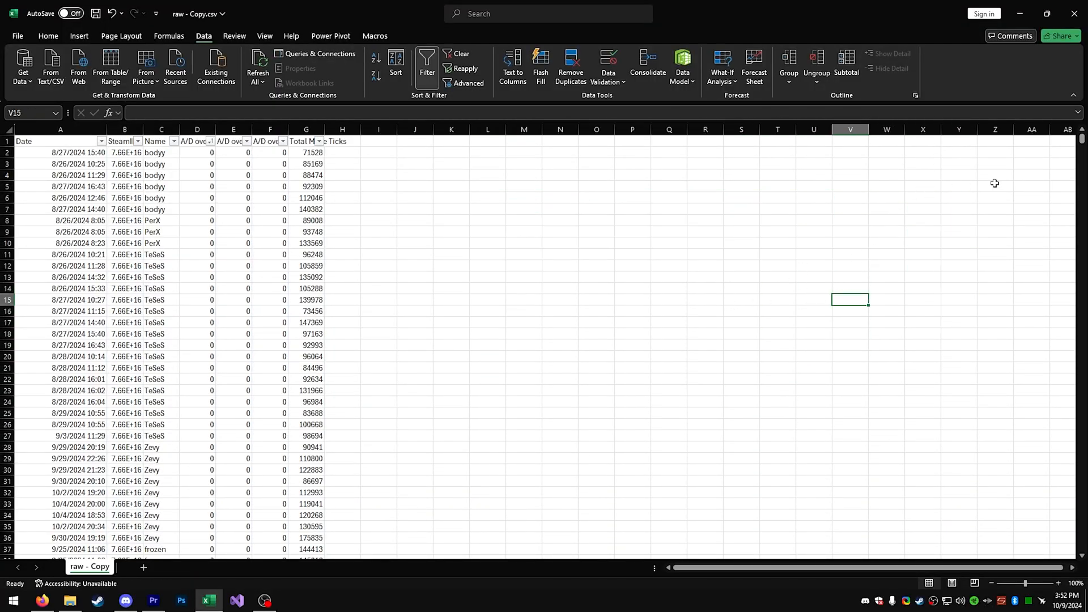
{"action": "left_click", "coordinate": [379, 538]}
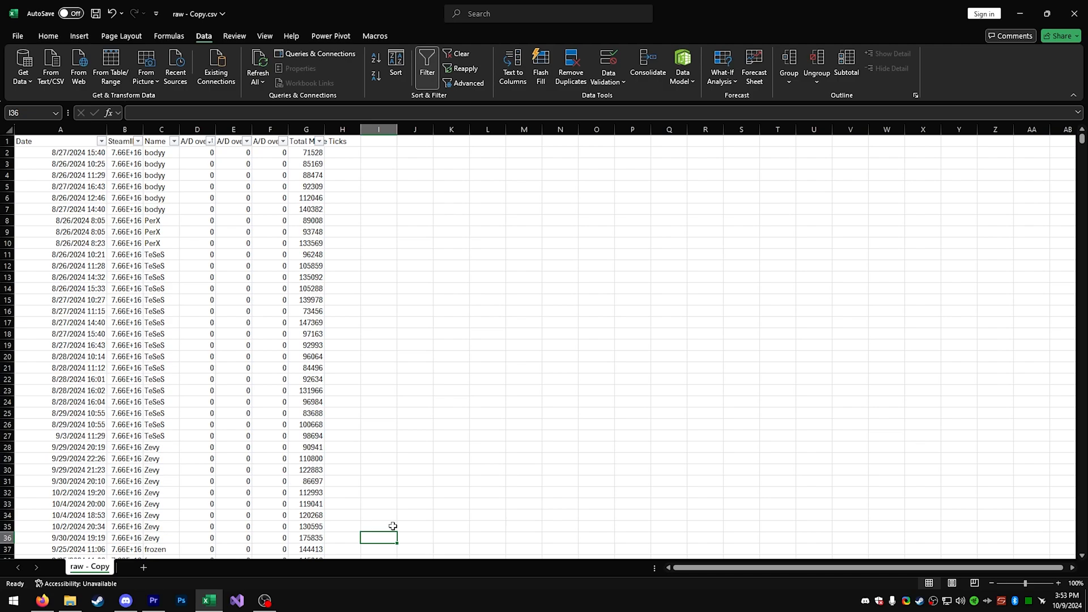
{"action": "scroll", "scroll_direction": "down", "scroll_amount": 3}
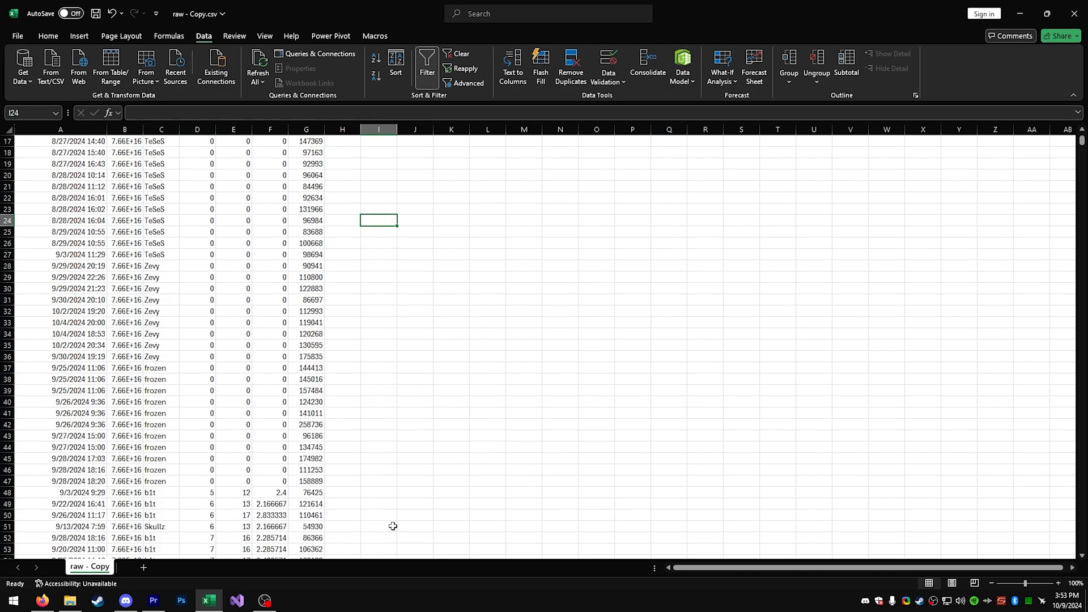
{"action": "scroll", "scroll_direction": "up", "scroll_amount": 3}
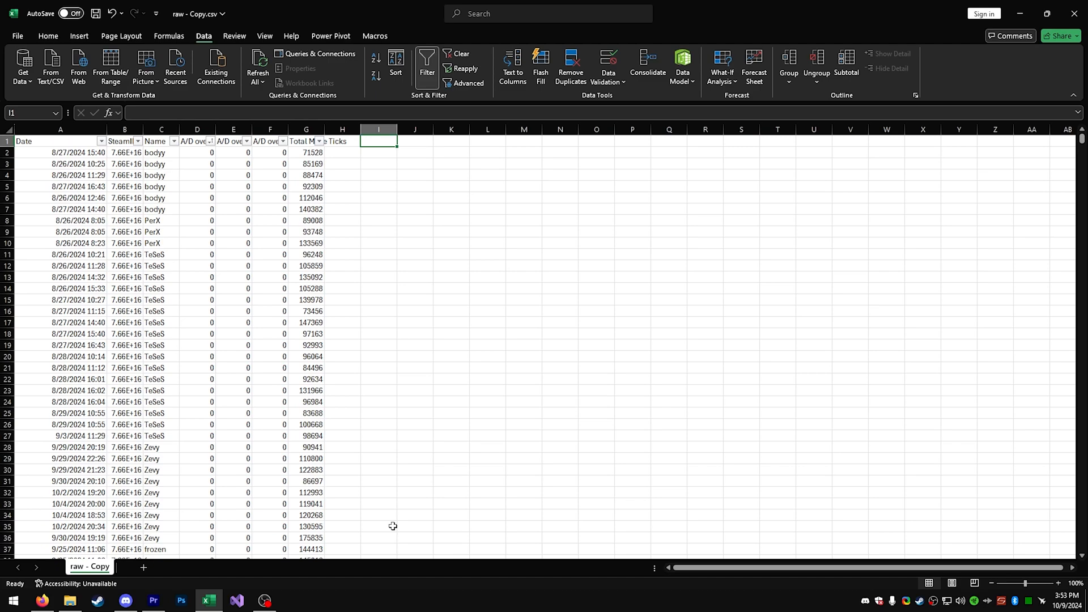
{"action": "left_click", "coordinate": [264, 599]}
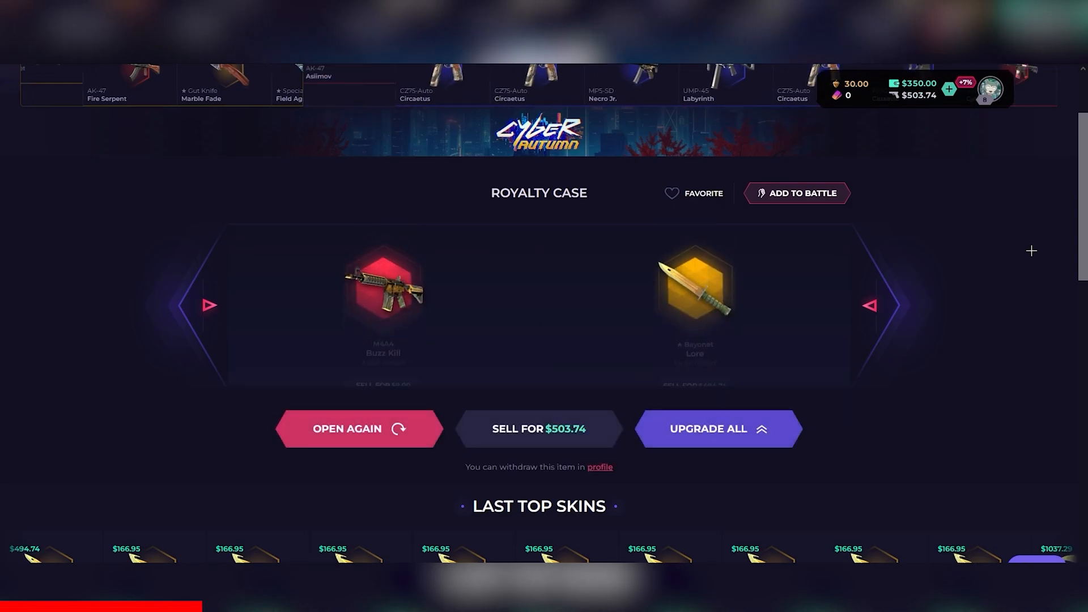
Step: Review the payment choices including Whitepay crypto options, then return to the case battle
{"action": "left_click", "coordinate": [707, 428]}
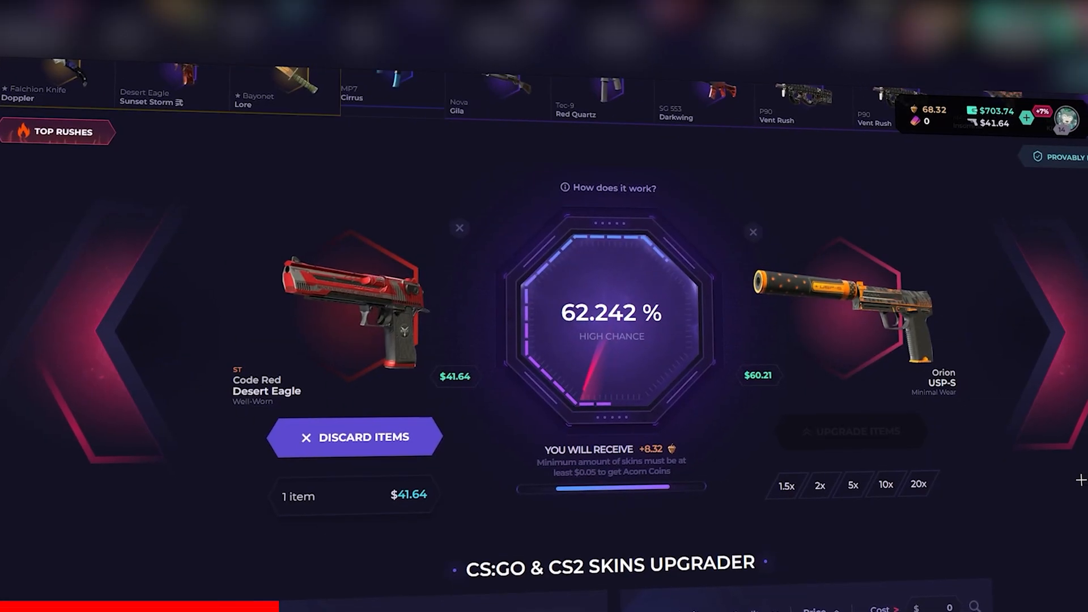
{"action": "scroll", "scroll_direction": "down", "scroll_amount": 3}
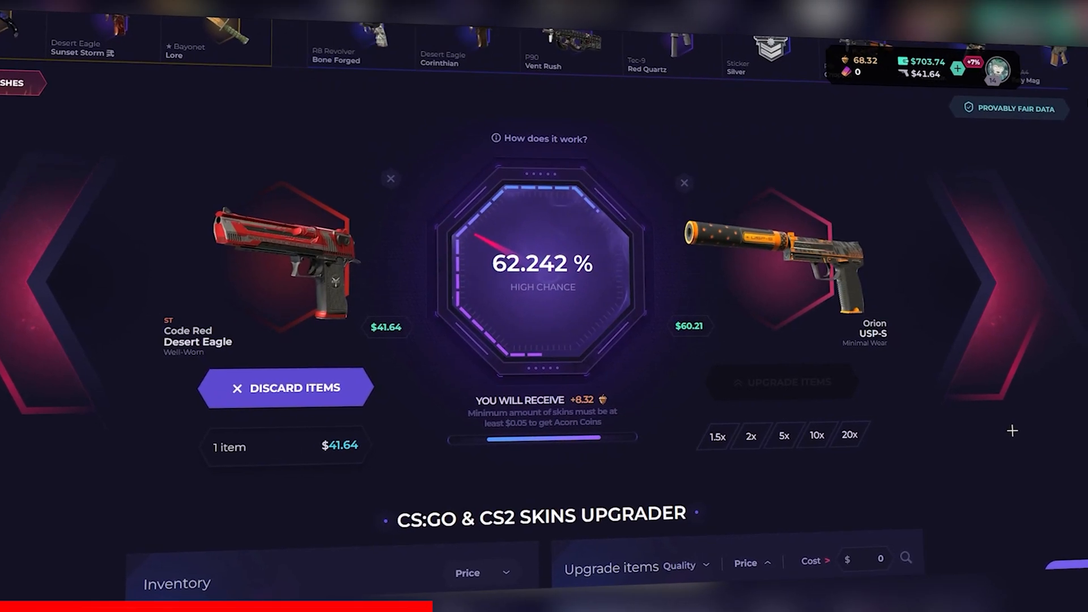
{"action": "left_click", "coordinate": [780, 381]}
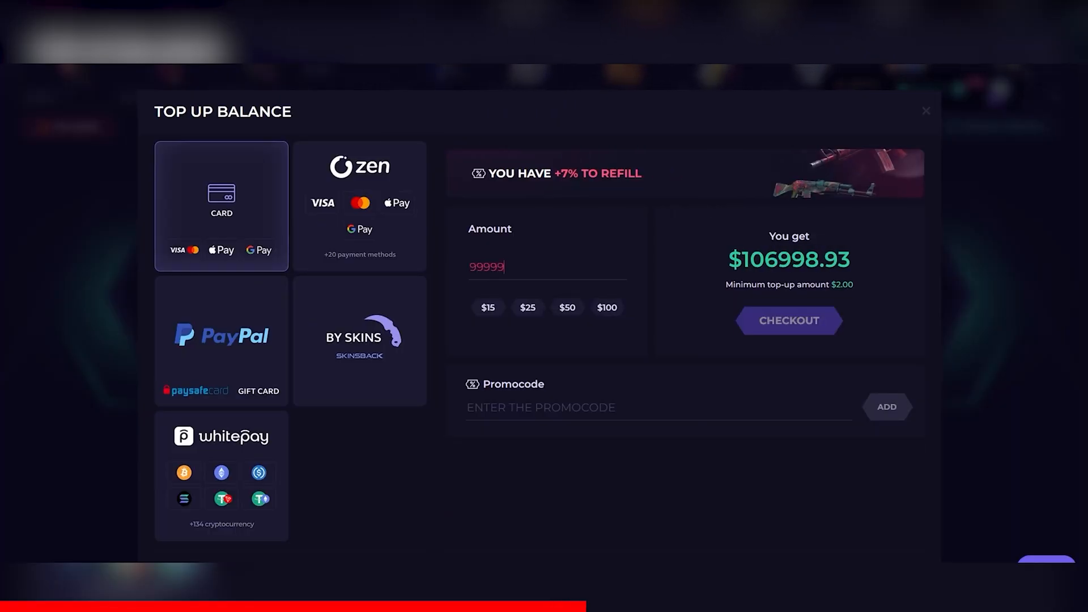
{"action": "left_click", "coordinate": [221, 474]}
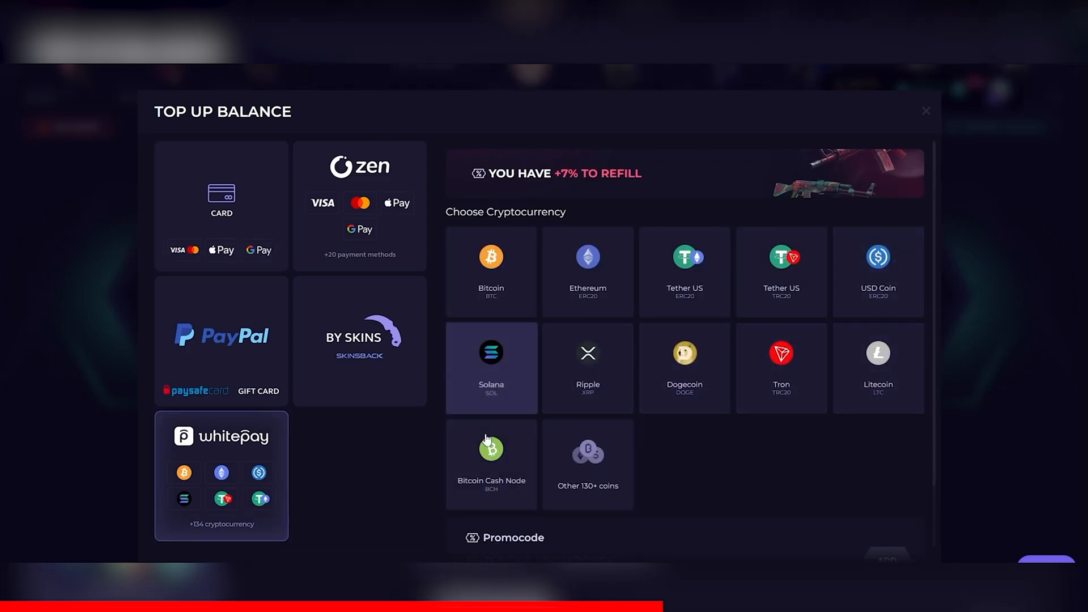
{"action": "left_click", "coordinate": [926, 110]}
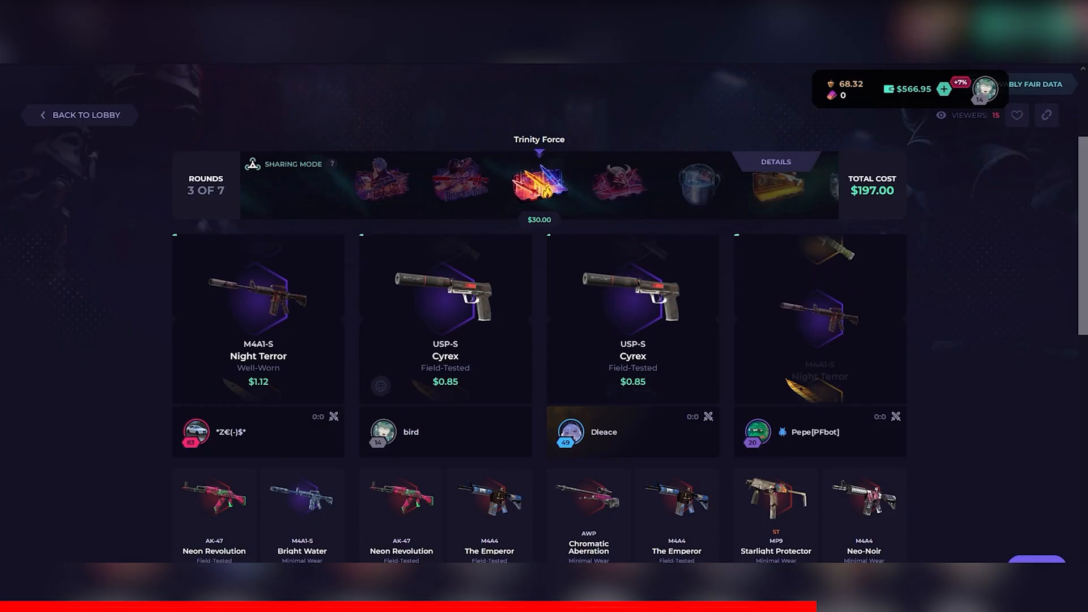
{"action": "left_click", "coordinate": [79, 115]}
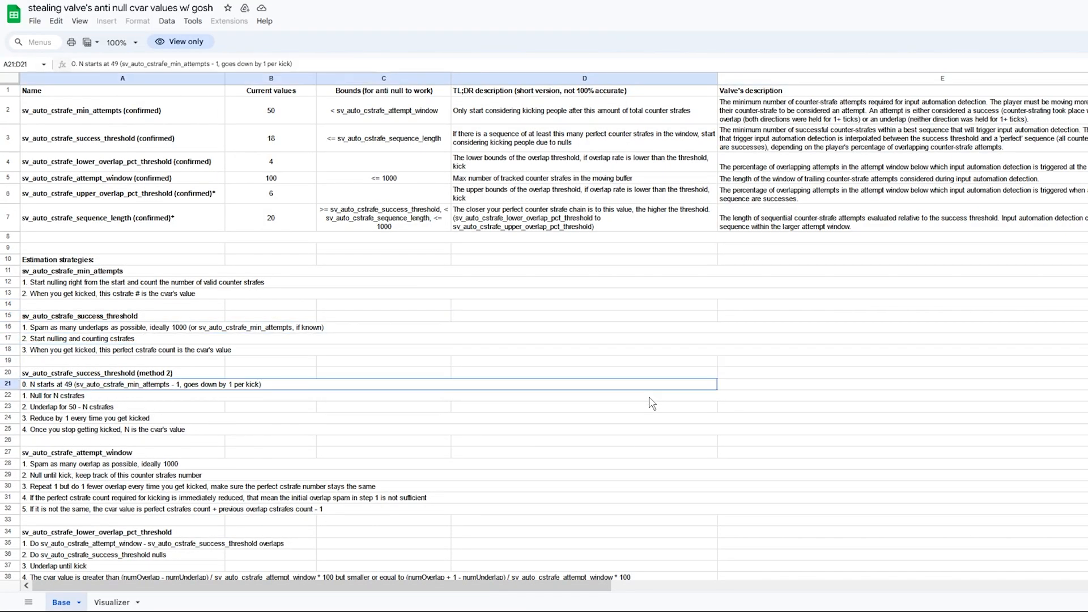
{"action": "left_click", "coordinate": [582, 543]}
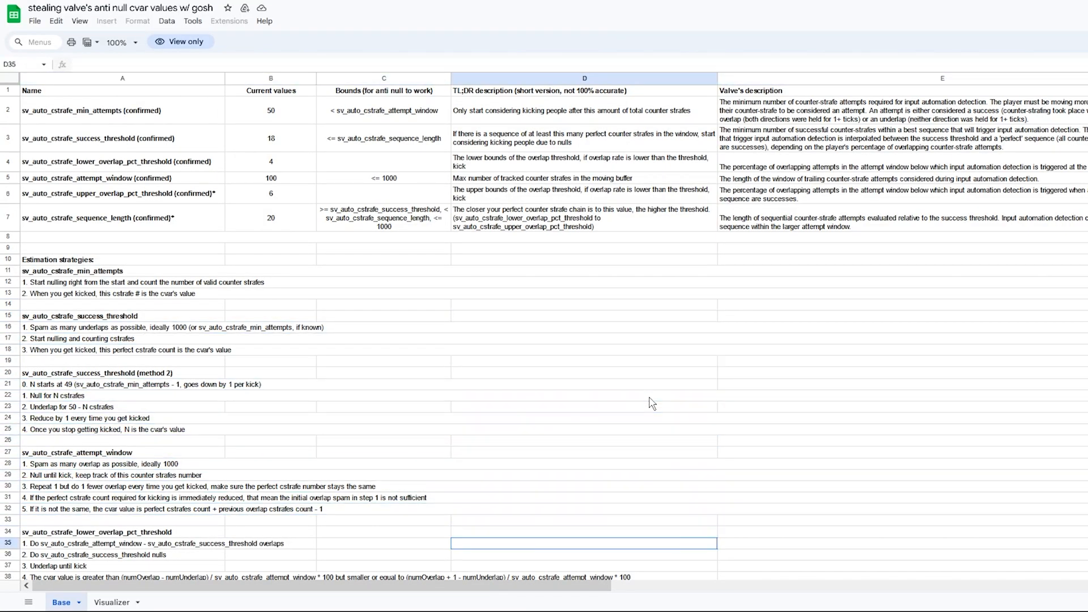
{"action": "scroll", "scroll_direction": "down", "scroll_amount": 3}
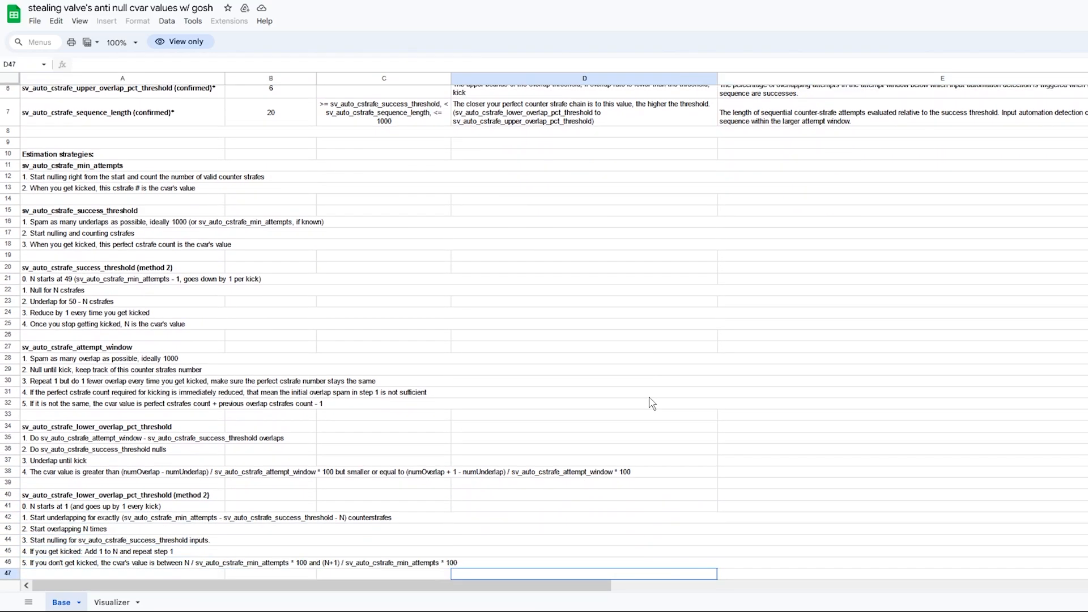
{"action": "scroll", "scroll_direction": "down", "scroll_amount": 3}
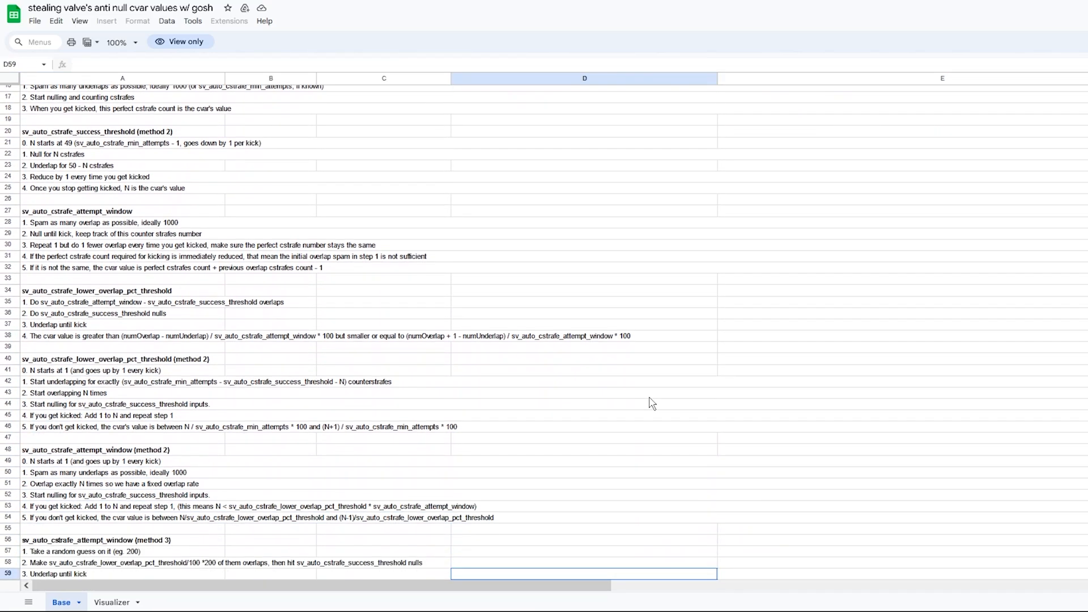
{"action": "scroll", "scroll_direction": "down", "scroll_amount": 3}
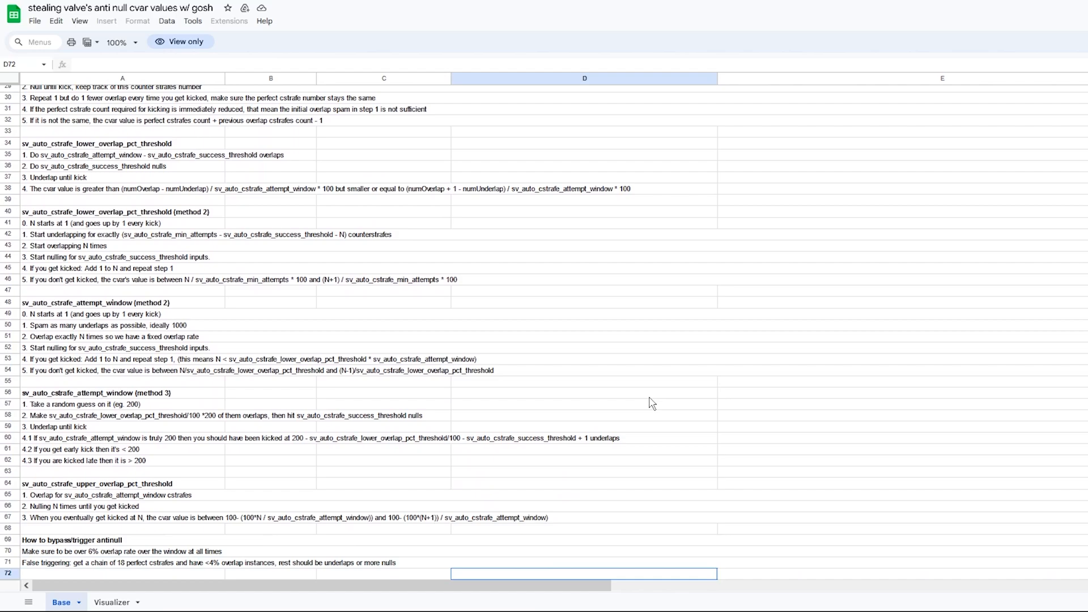
{"action": "scroll", "scroll_direction": "down", "scroll_amount": 3}
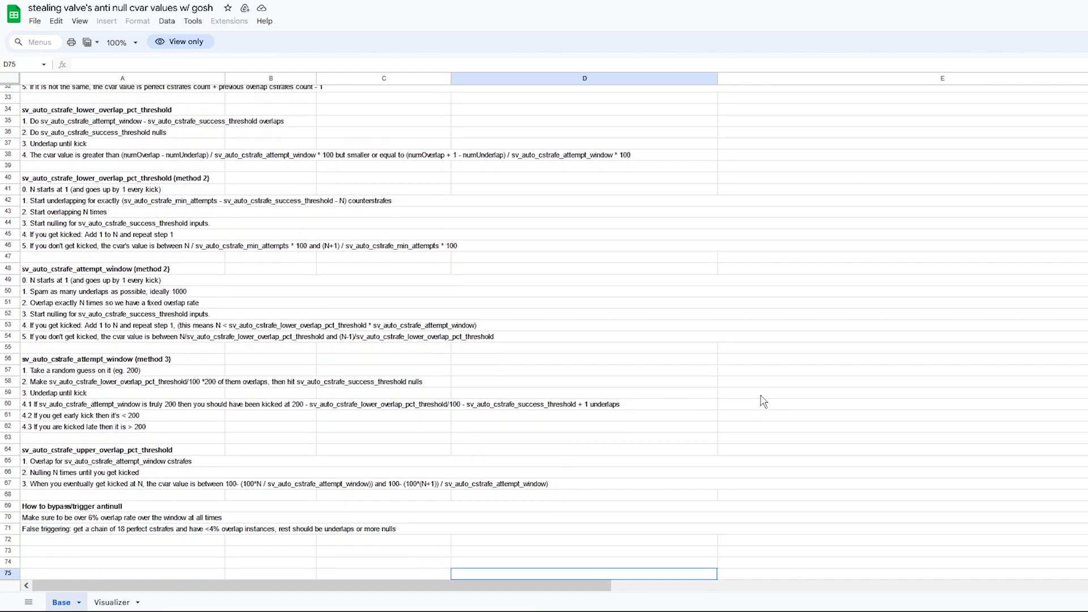
{"action": "scroll", "scroll_direction": "up", "scroll_amount": 3}
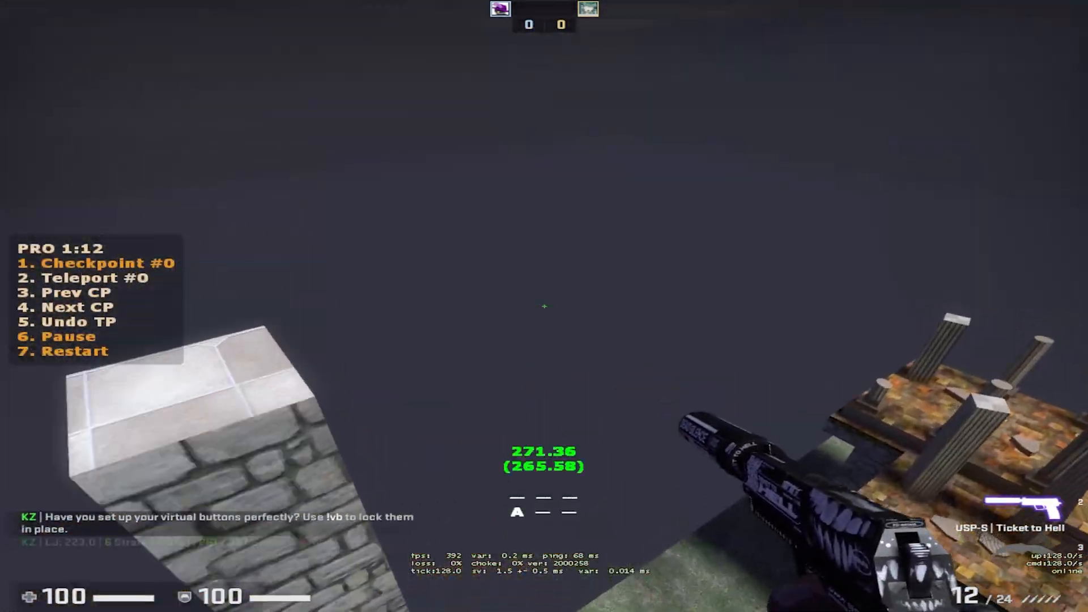
{"action": "mouse_move", "coordinate": [544, 306]}
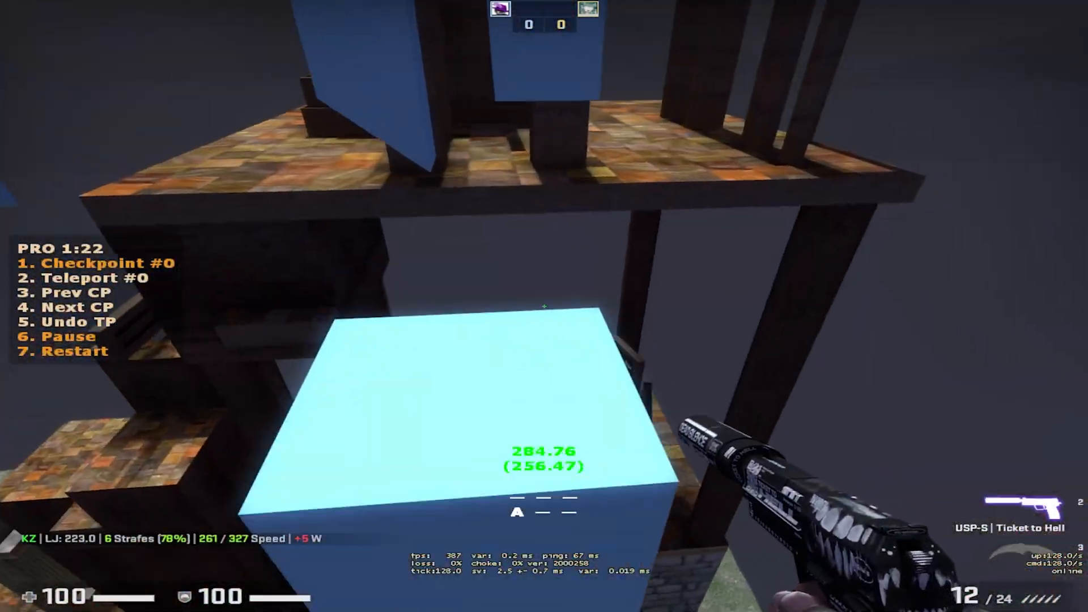
{"action": "mouse_move", "coordinate": [544, 306]}
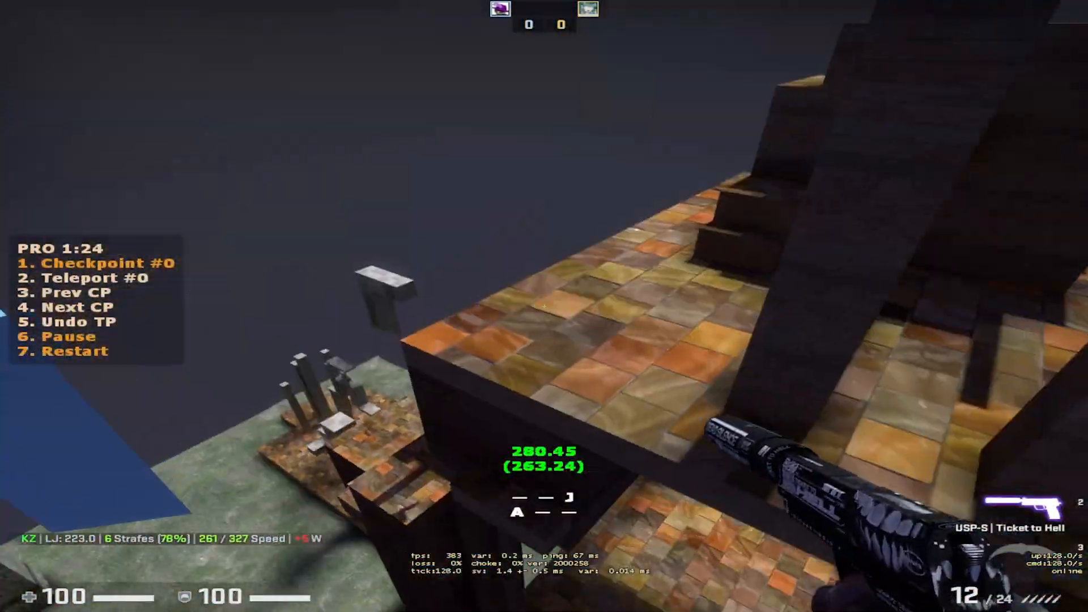